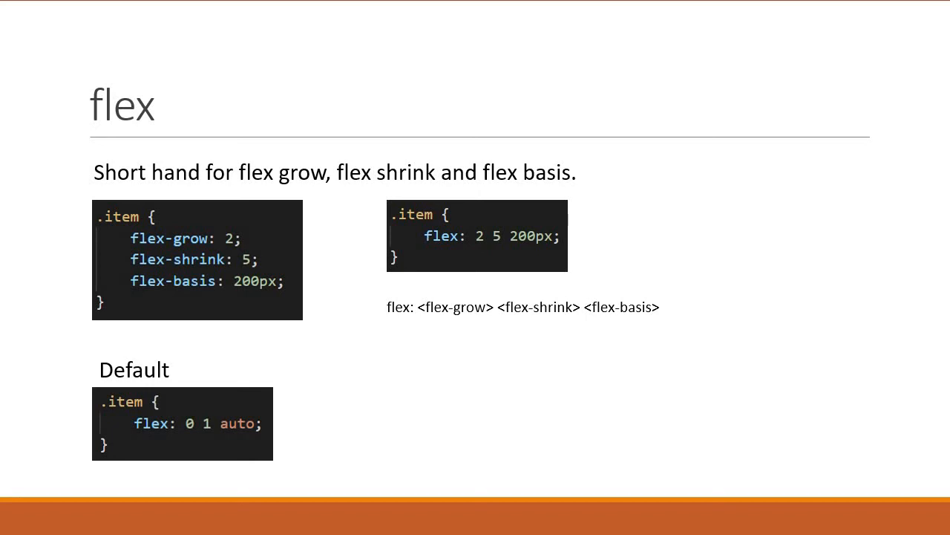
Advance the slide show to the 'flex values' slide listing one-, two- and three-value examples
key(Right)
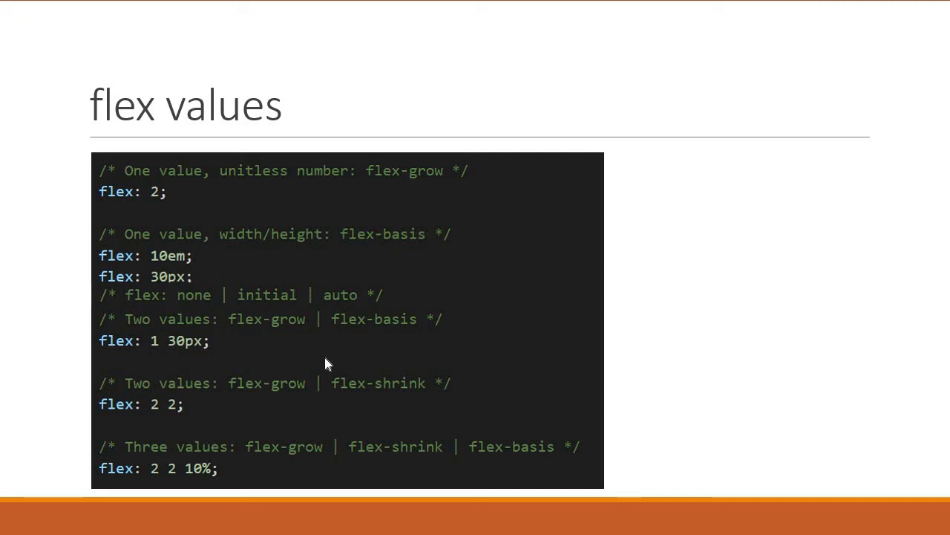
mouse_move(172, 371)
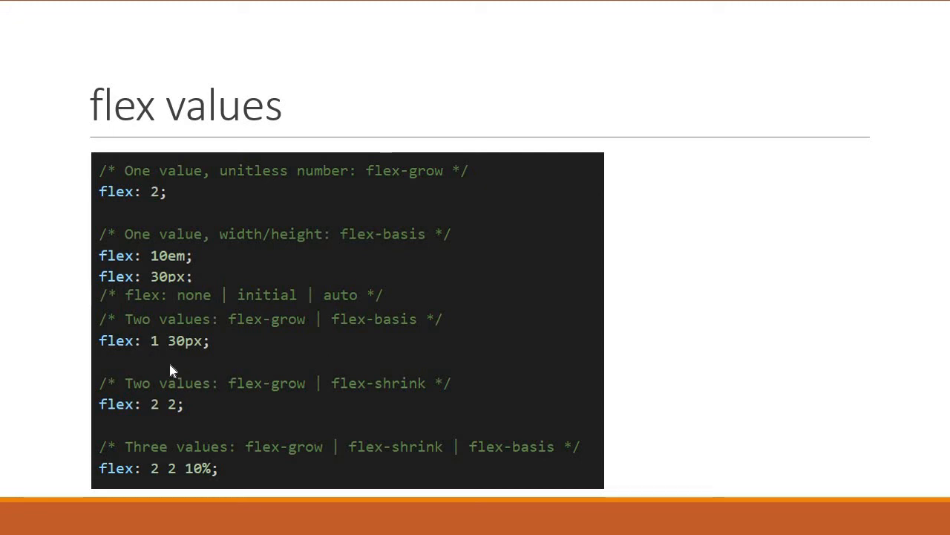
mouse_move(166, 365)
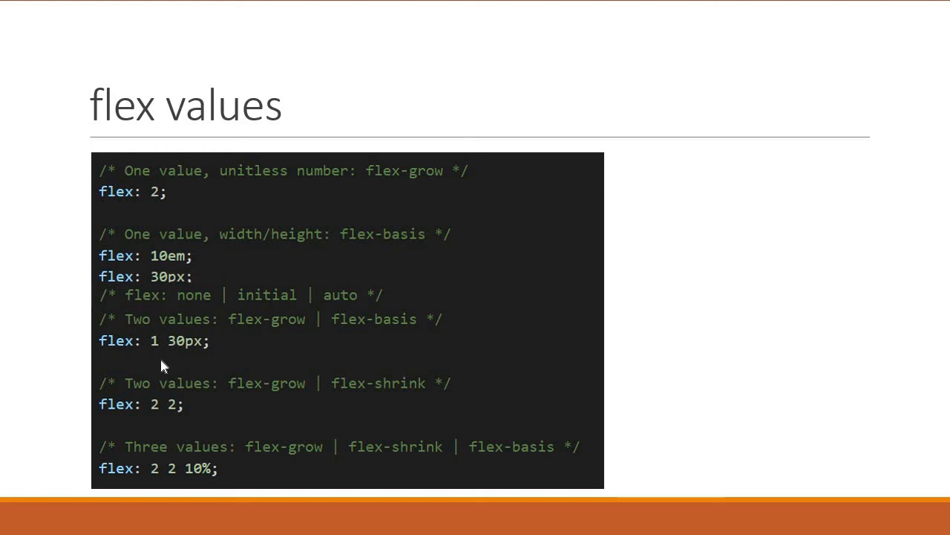
mouse_move(199, 365)
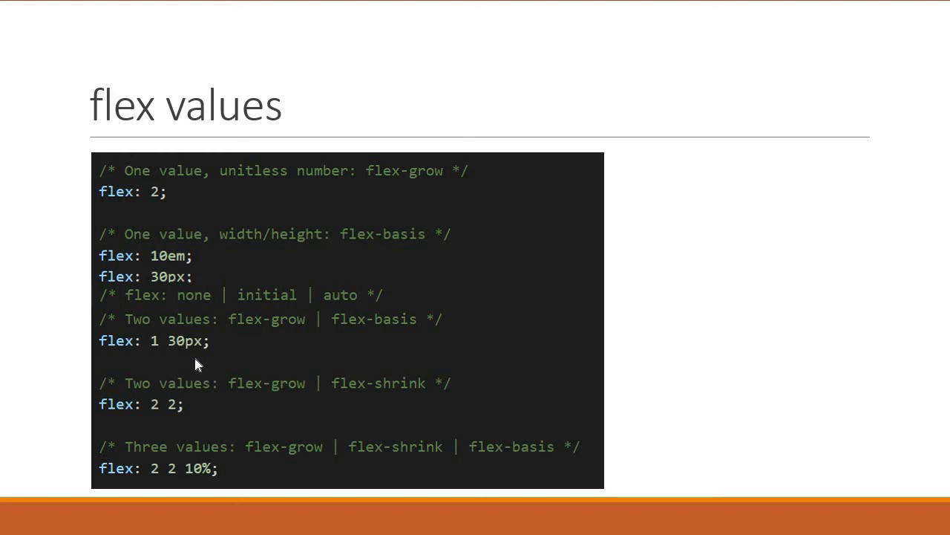
mouse_move(177, 422)
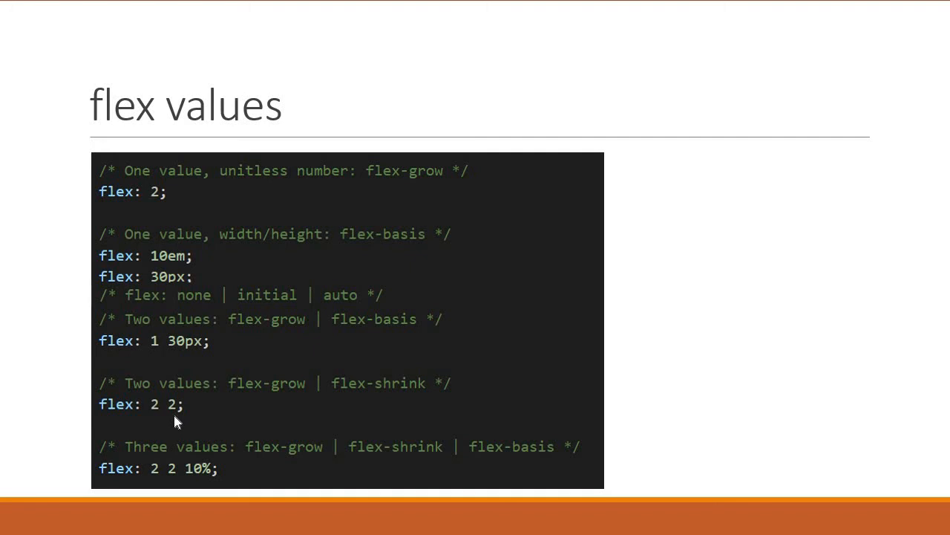
mouse_move(187, 360)
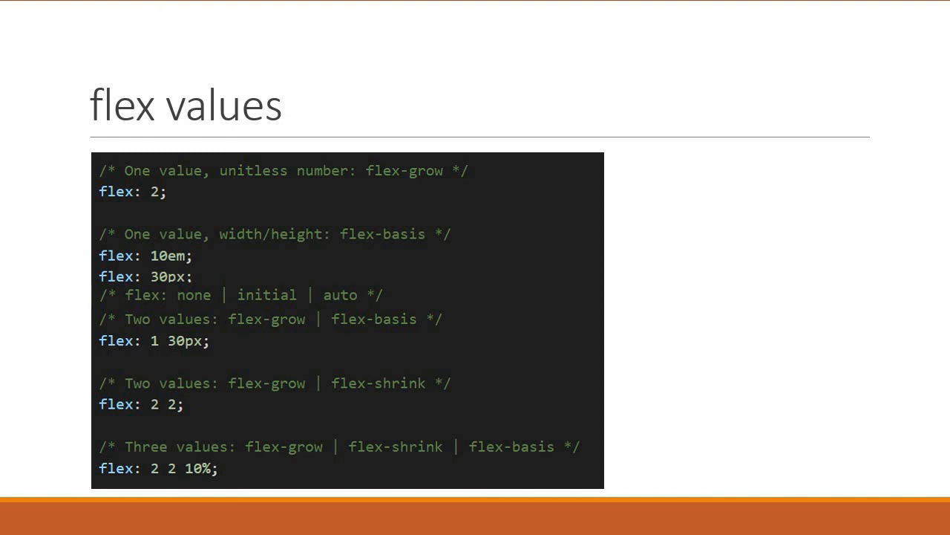
mouse_move(289, 481)
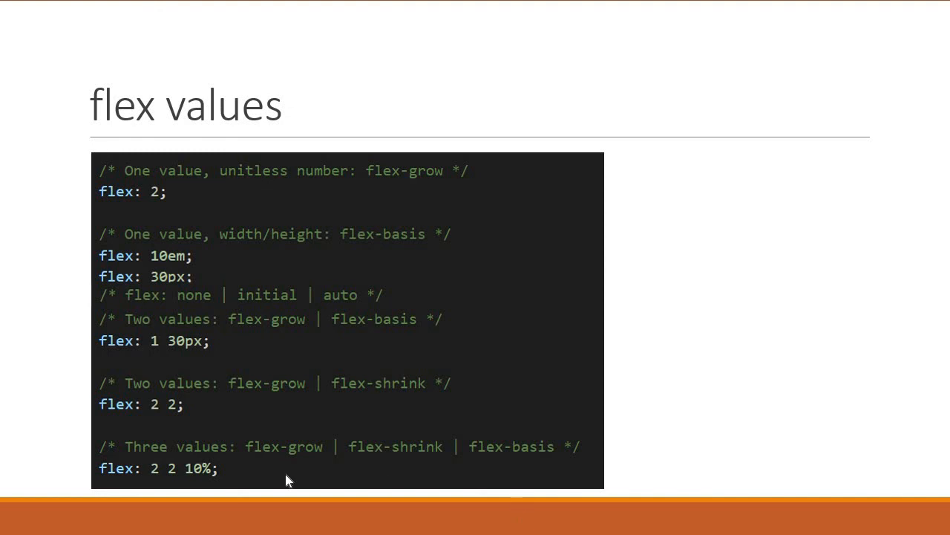
mouse_move(165, 478)
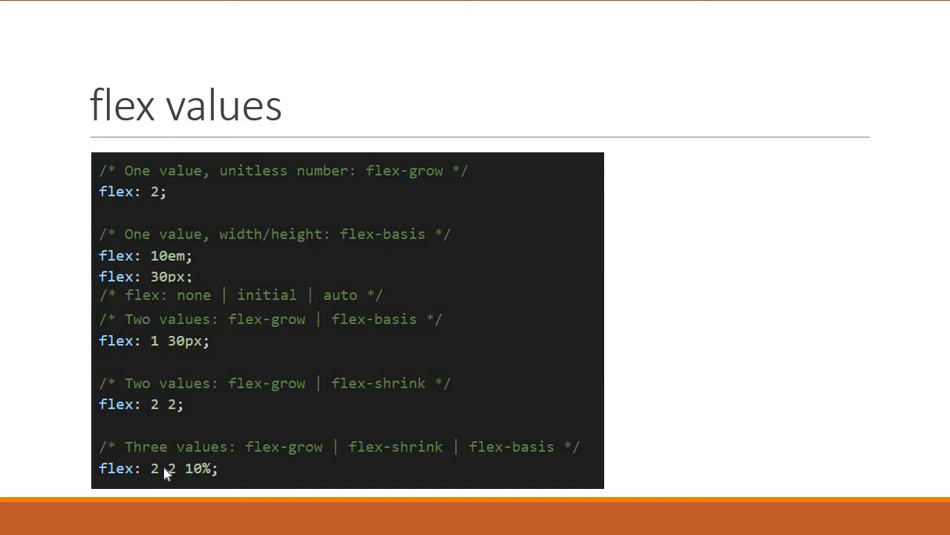
mouse_move(187, 473)
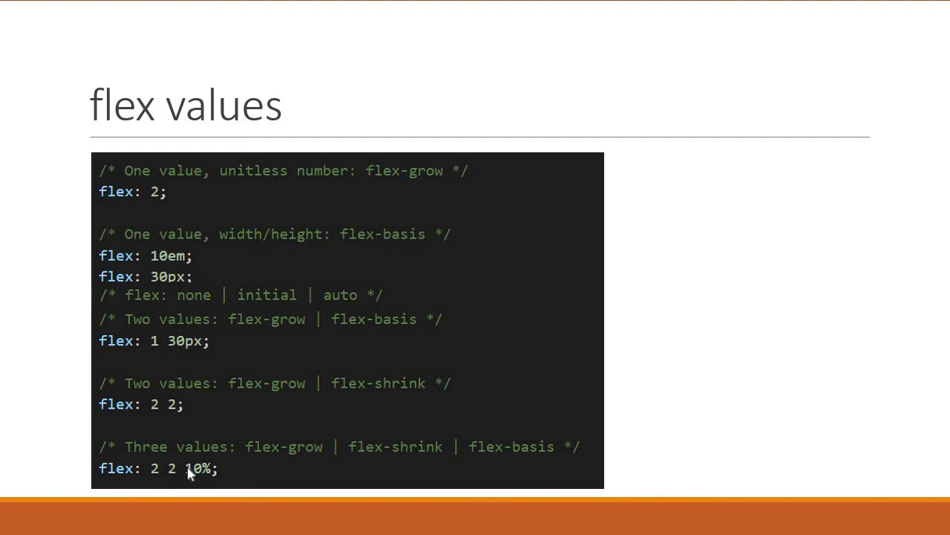
mouse_move(185, 475)
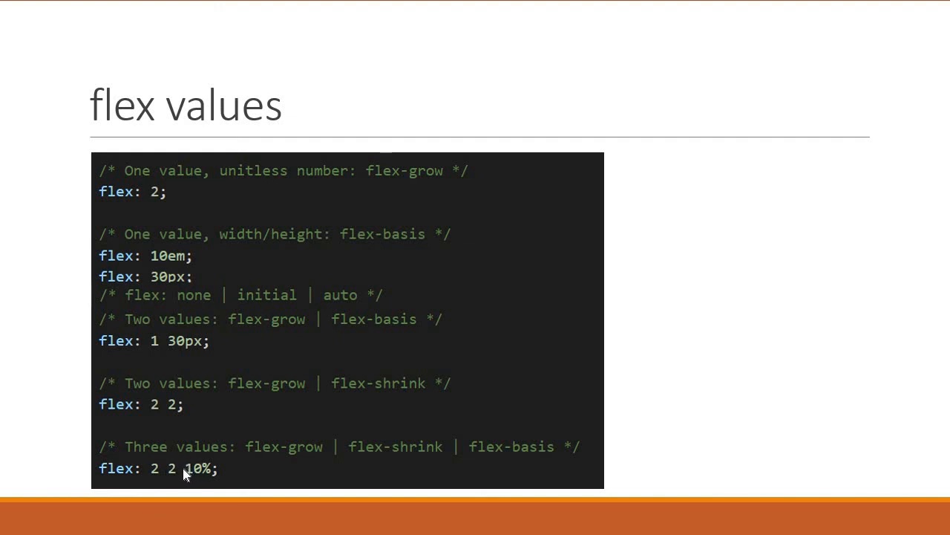
mouse_move(176, 479)
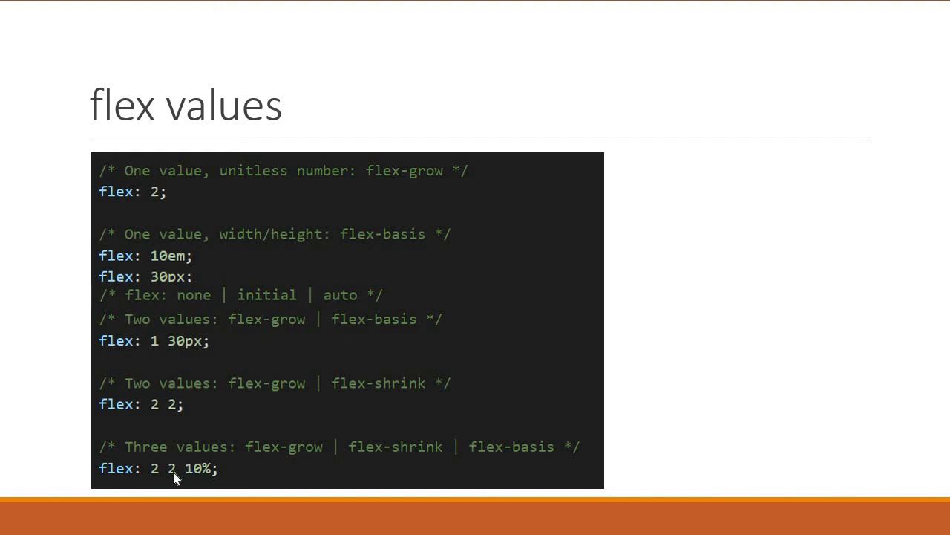
mouse_move(229, 479)
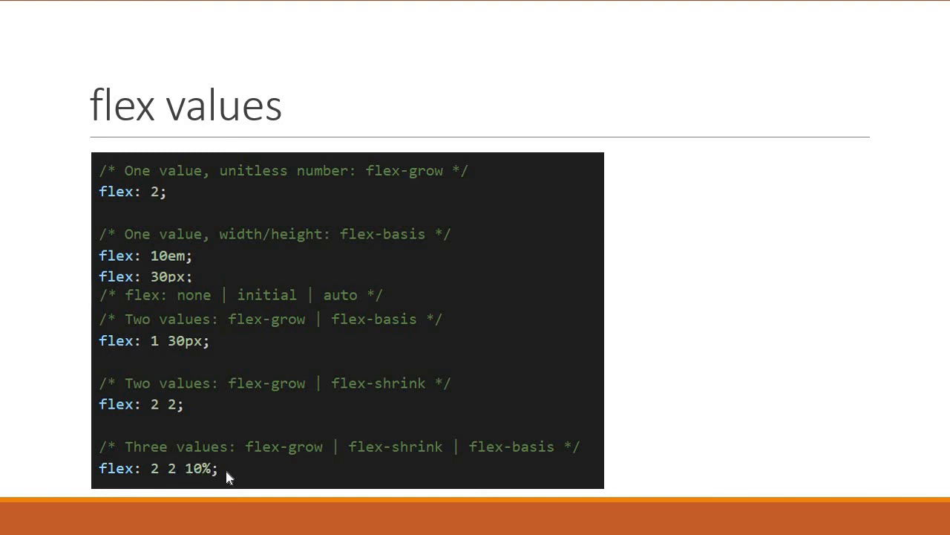